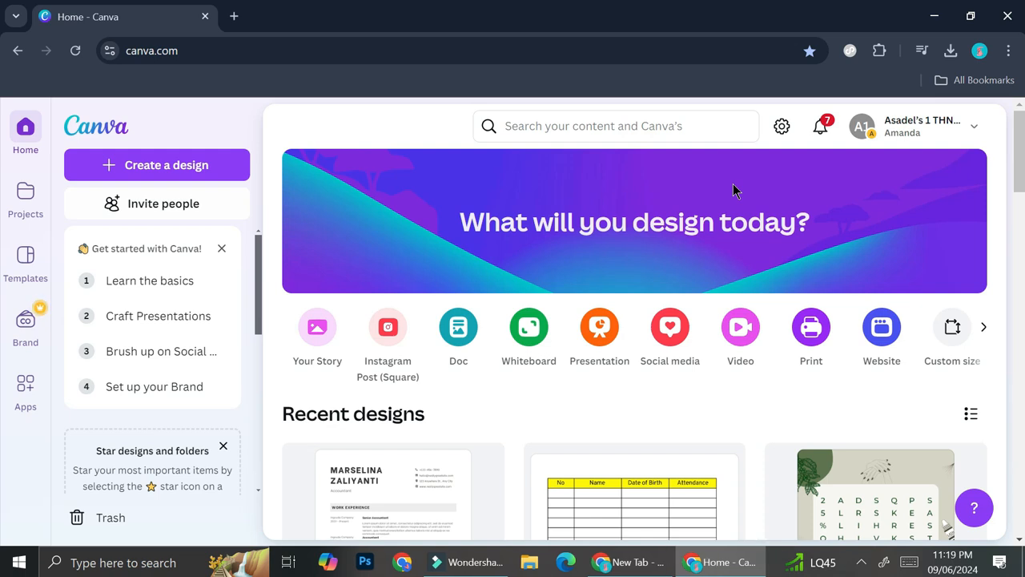
Step: Search Canva for "table of content" designs and templates
{"action": "left_click", "coordinate": [593, 124]}
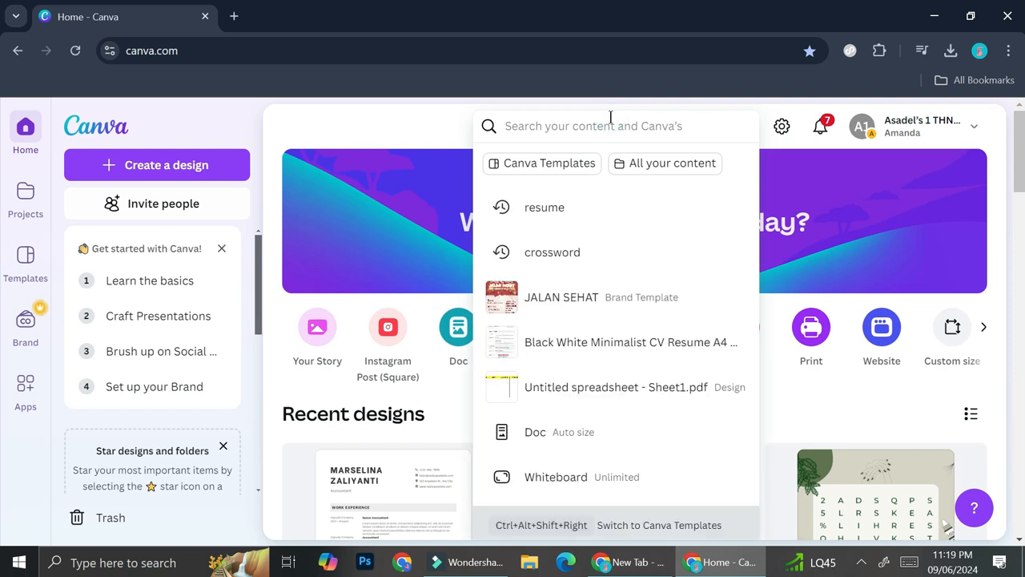
{"action": "type", "text": "tavl"}
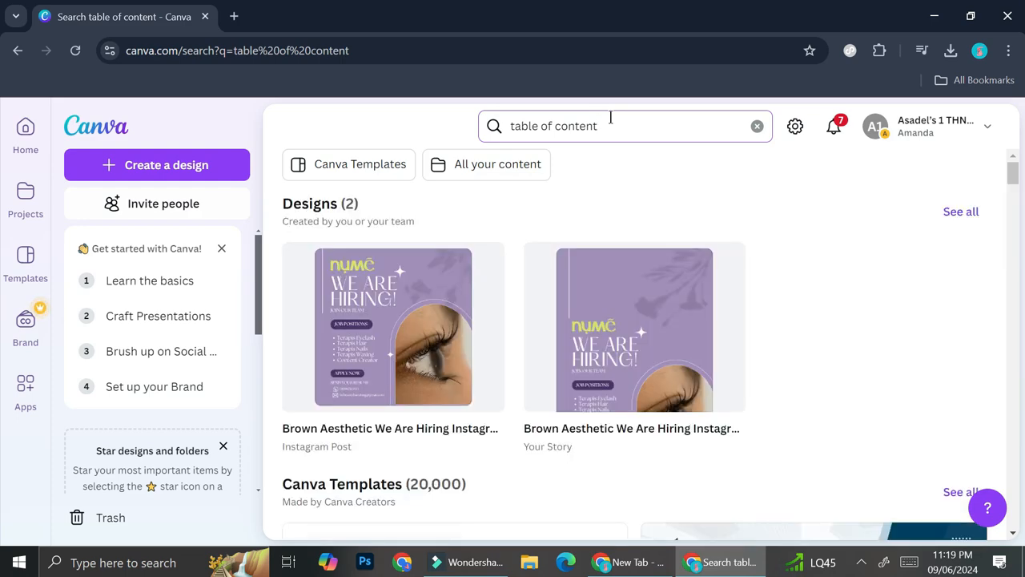
Step: Scroll down the template results to find the Cream Simple Minimal Table Of Contents
{"action": "scroll", "scroll_direction": "down", "scroll_amount": 3}
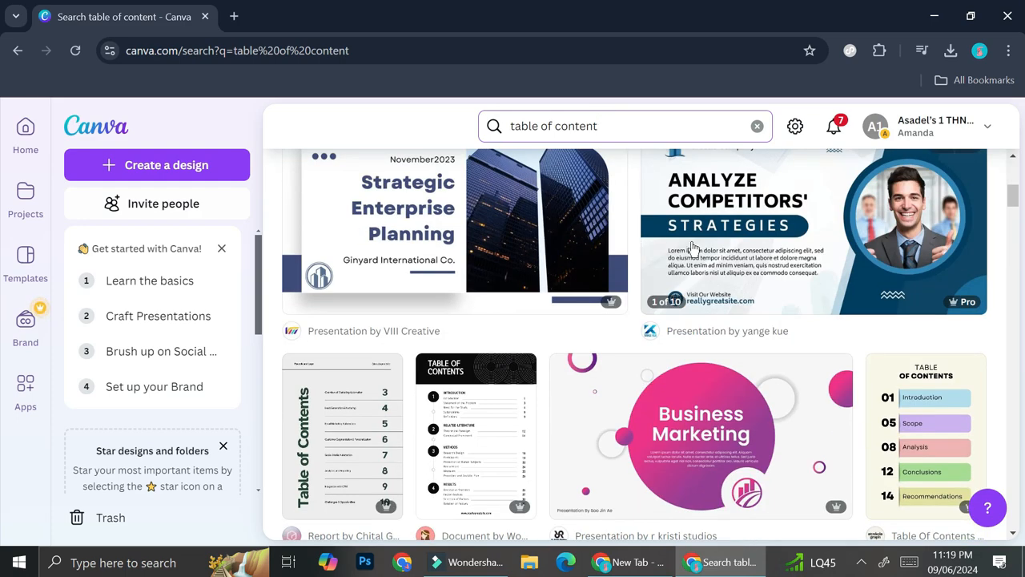
{"action": "scroll", "scroll_direction": "down", "scroll_amount": 3}
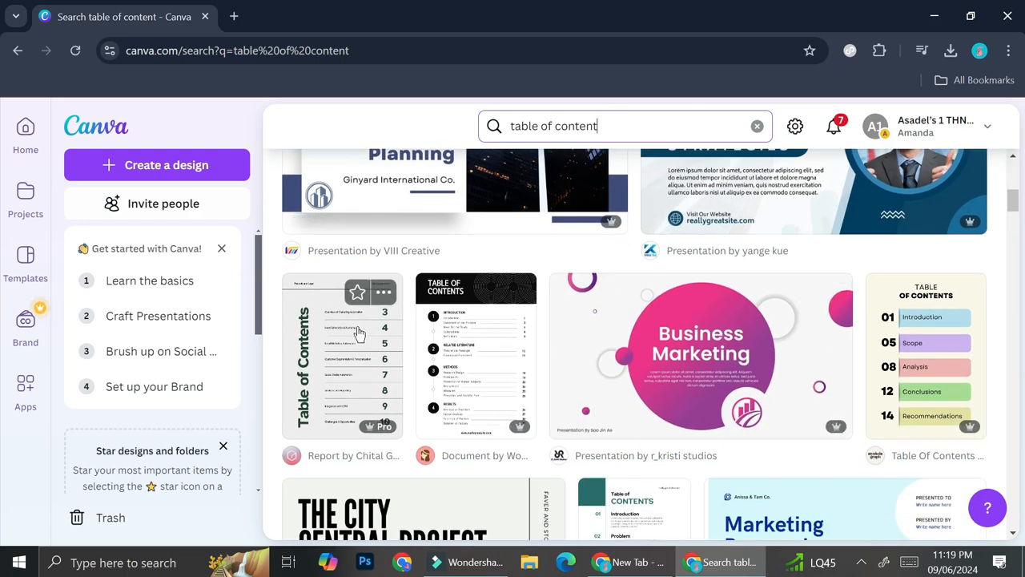
{"action": "scroll", "scroll_direction": "down", "scroll_amount": 3}
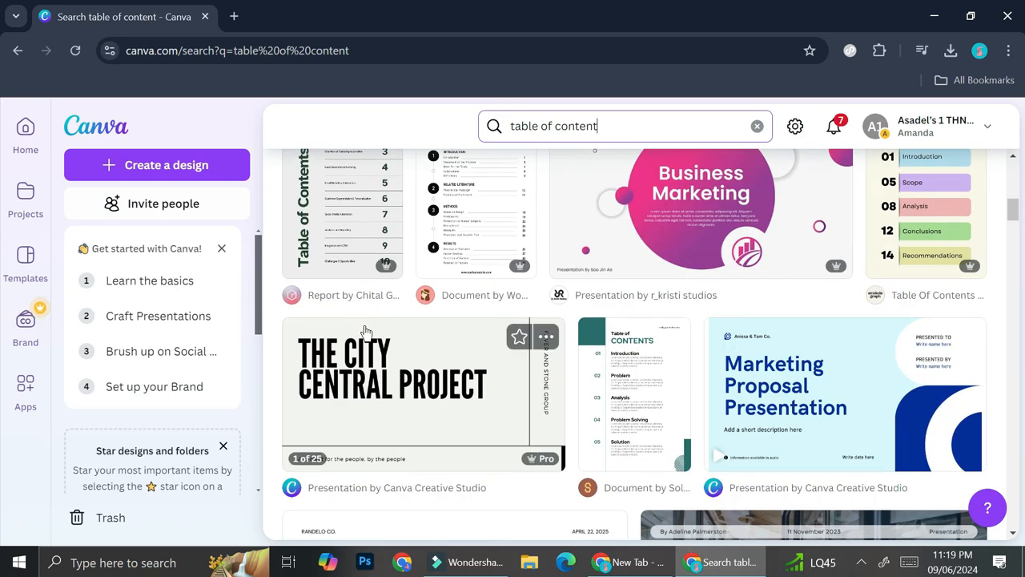
{"action": "scroll", "scroll_direction": "down", "scroll_amount": 3}
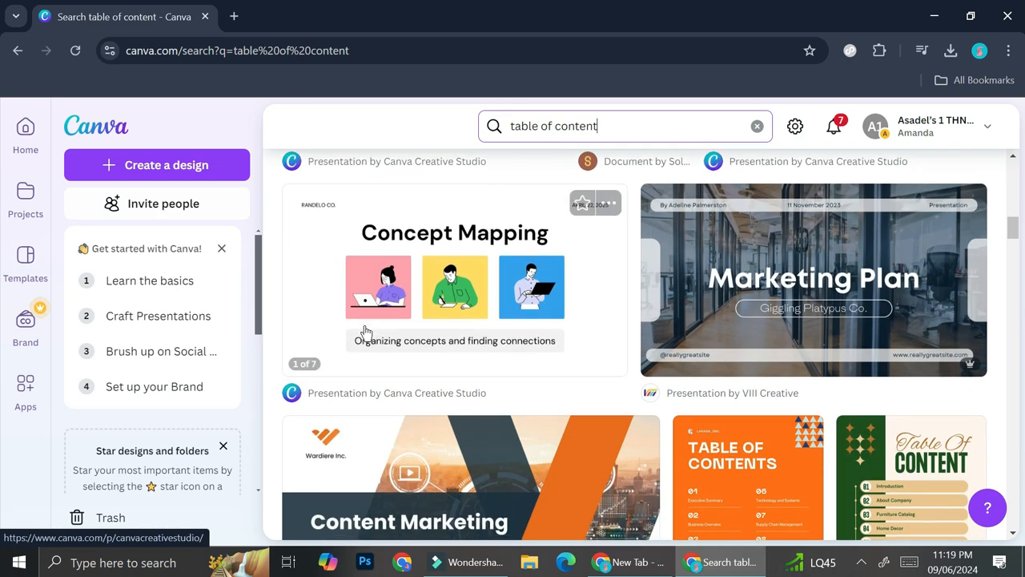
{"action": "scroll", "scroll_direction": "down", "scroll_amount": 3}
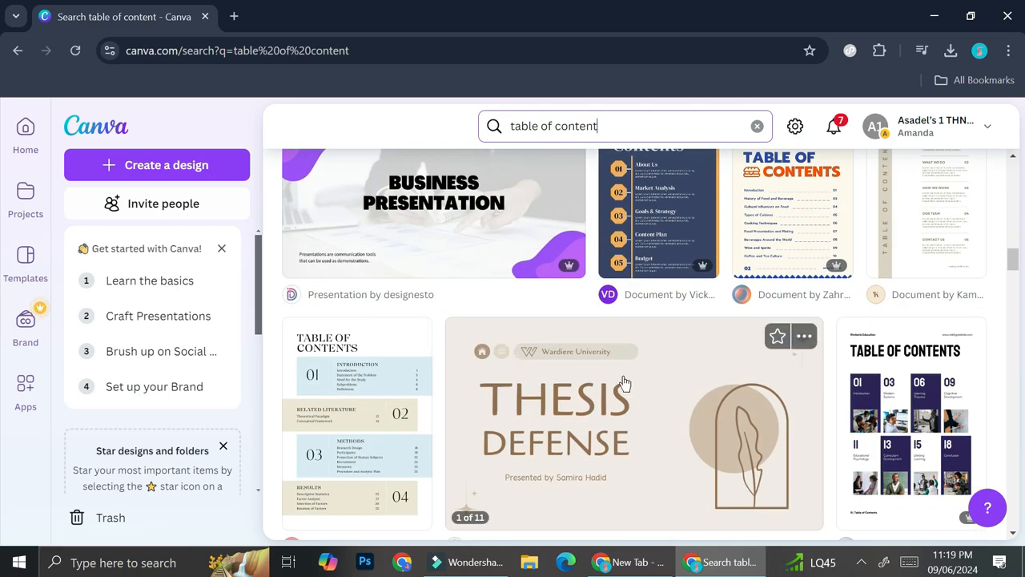
{"action": "scroll", "scroll_direction": "down", "scroll_amount": 3}
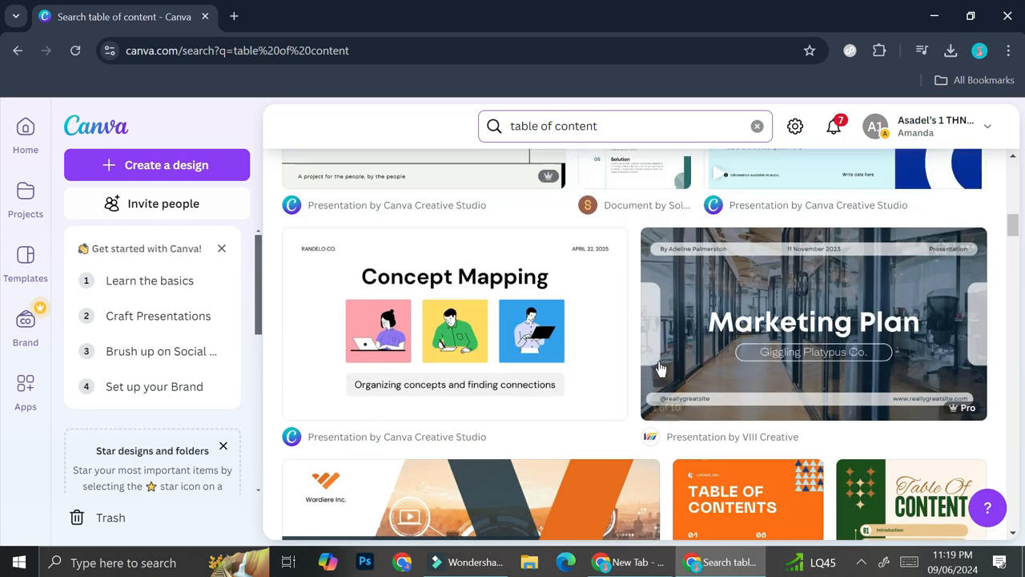
{"action": "scroll", "scroll_direction": "down", "scroll_amount": 3}
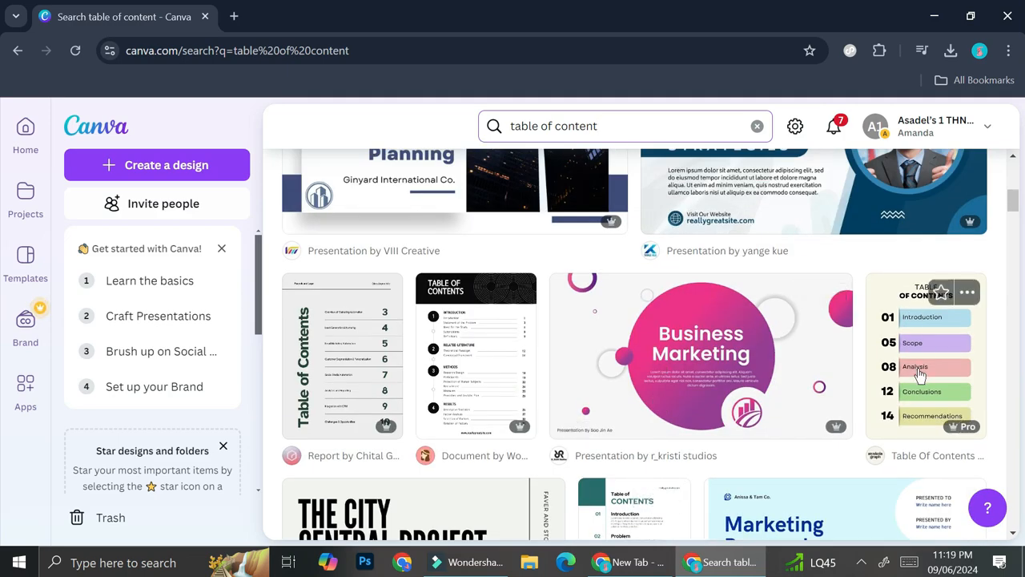
{"action": "mouse_move", "coordinate": [990, 442]}
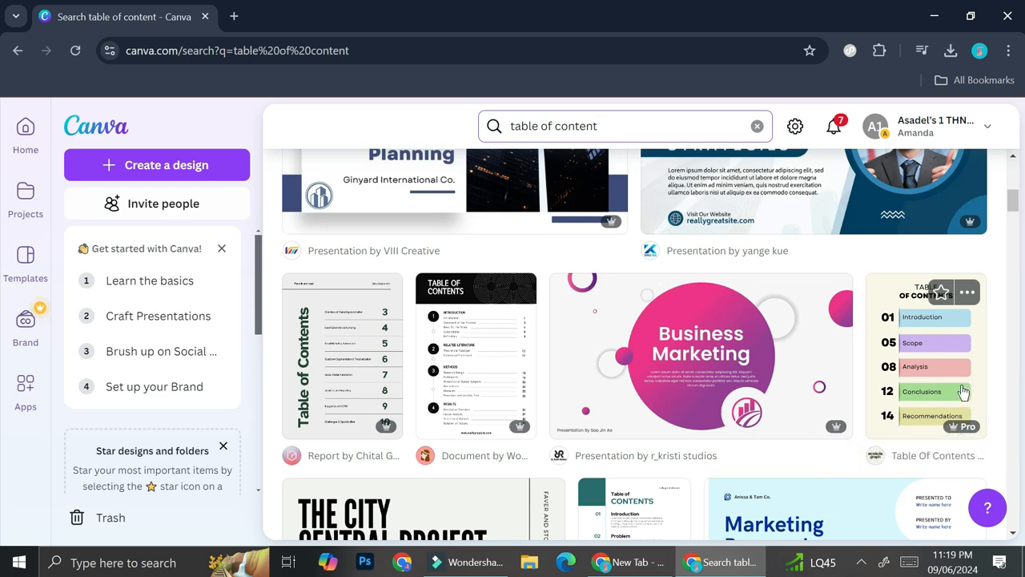
{"action": "scroll", "scroll_direction": "down", "scroll_amount": 3}
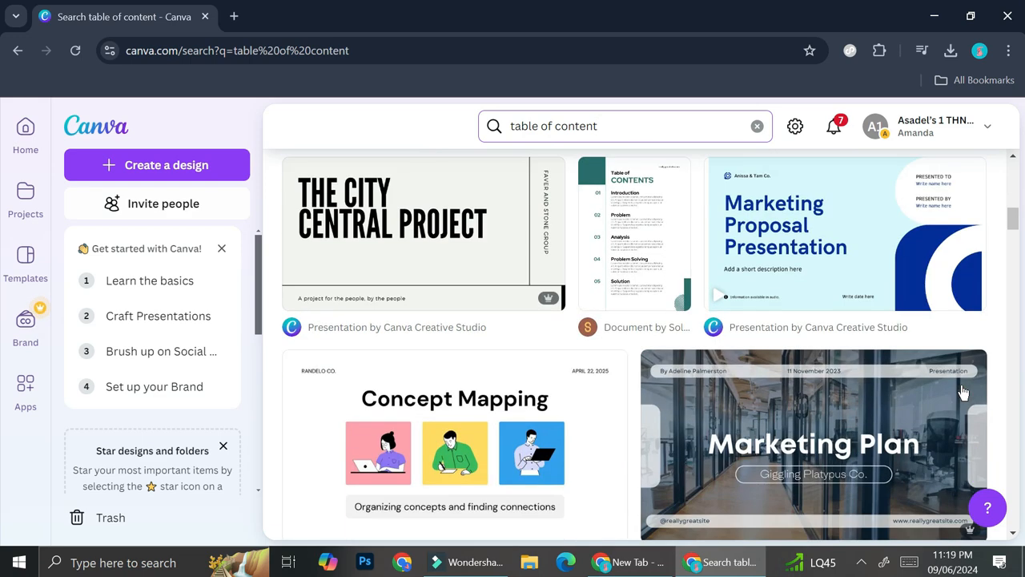
{"action": "scroll", "scroll_direction": "down", "scroll_amount": 3}
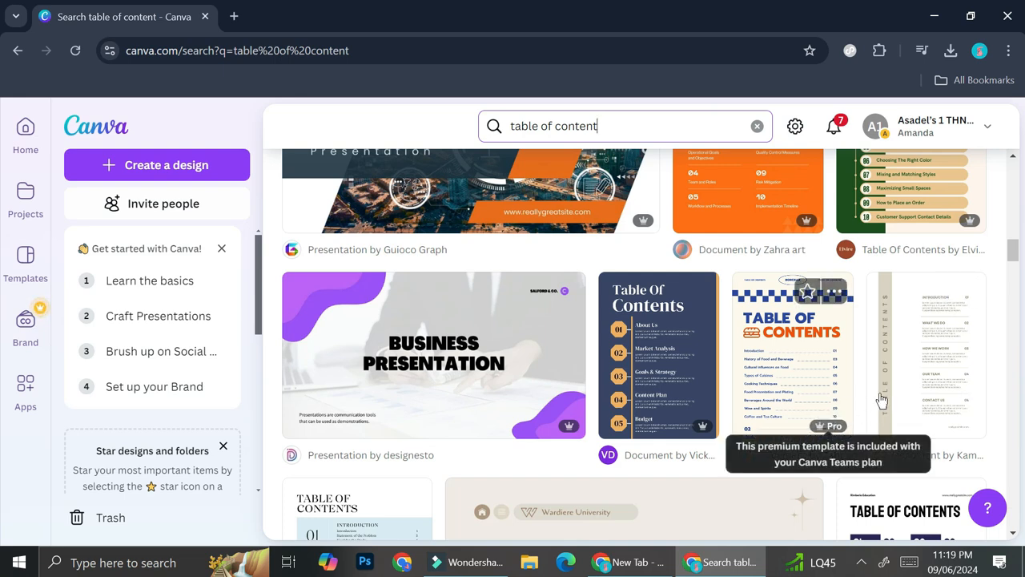
{"action": "scroll", "scroll_direction": "down", "scroll_amount": 3}
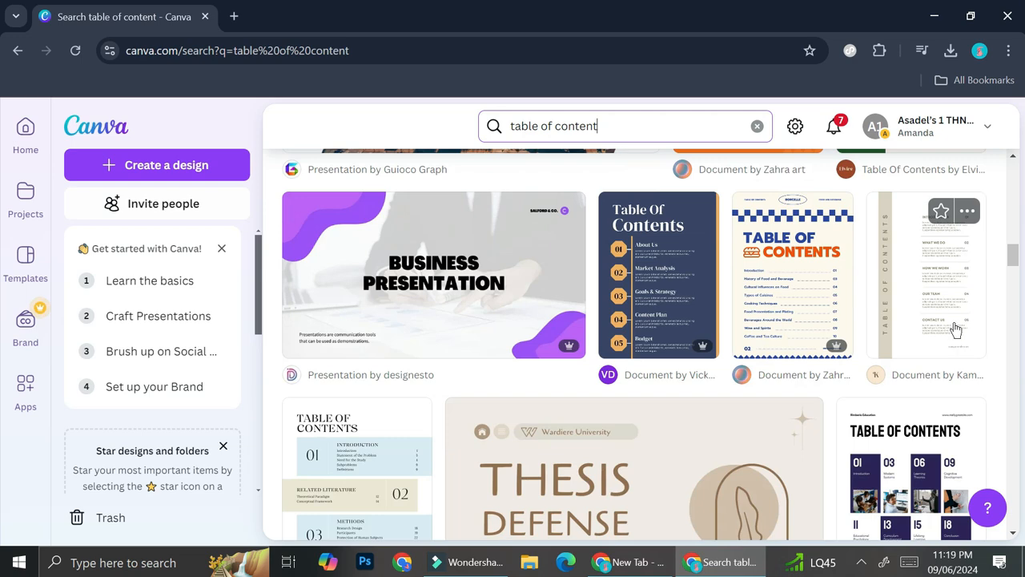
{"action": "scroll", "scroll_direction": "down", "scroll_amount": 3}
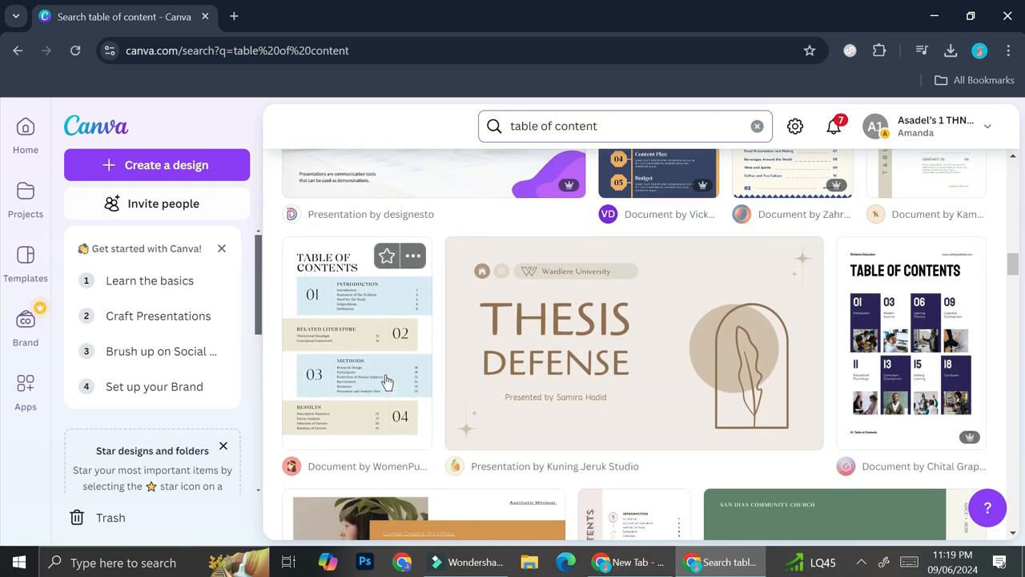
{"action": "scroll", "scroll_direction": "down", "scroll_amount": 3}
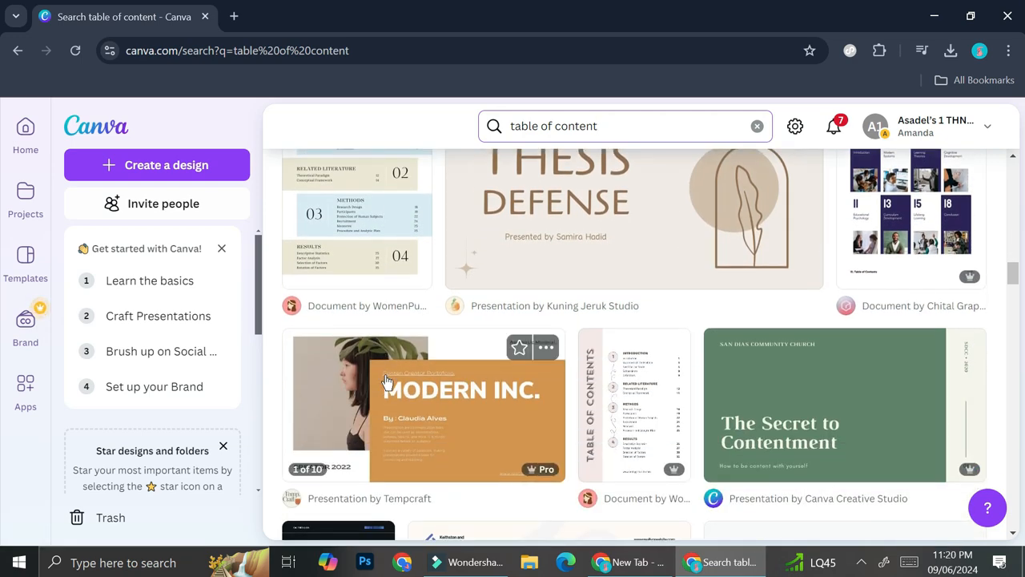
{"action": "scroll", "scroll_direction": "down", "scroll_amount": 3}
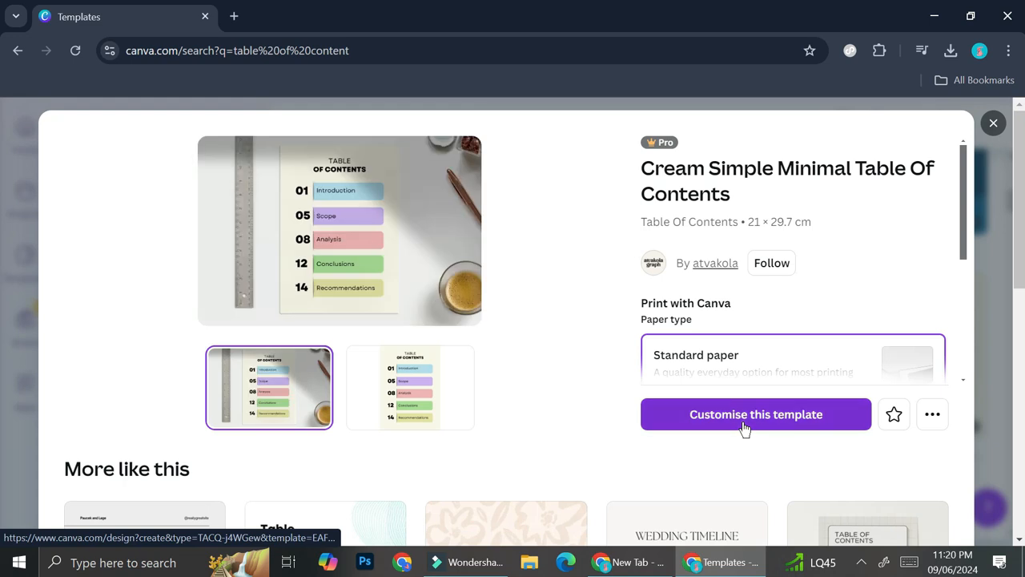
Step: Customise the Cream Simple Minimal template and dismiss the letterhead print offer
{"action": "left_click", "coordinate": [757, 413]}
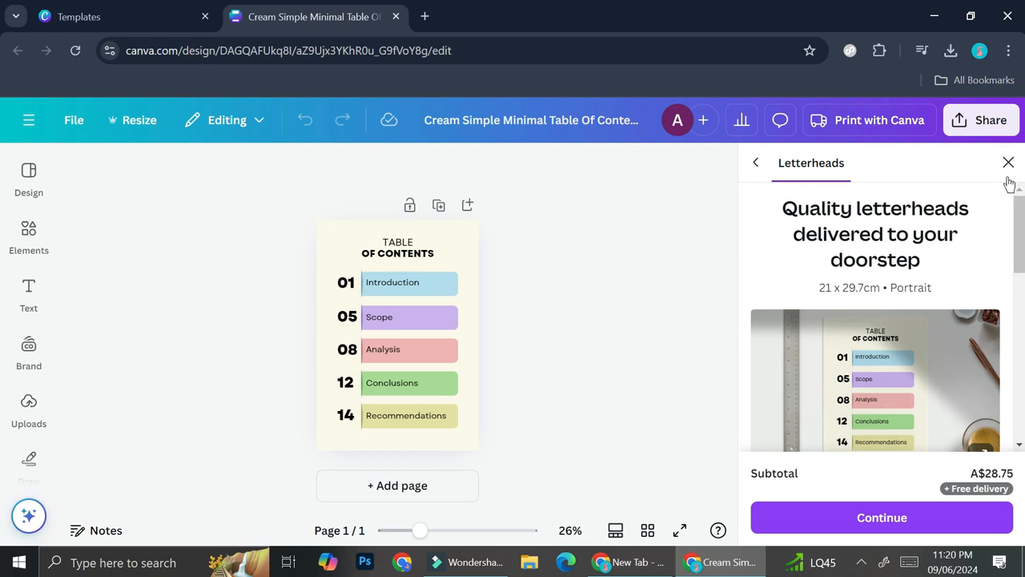
{"action": "left_click", "coordinate": [1009, 162]}
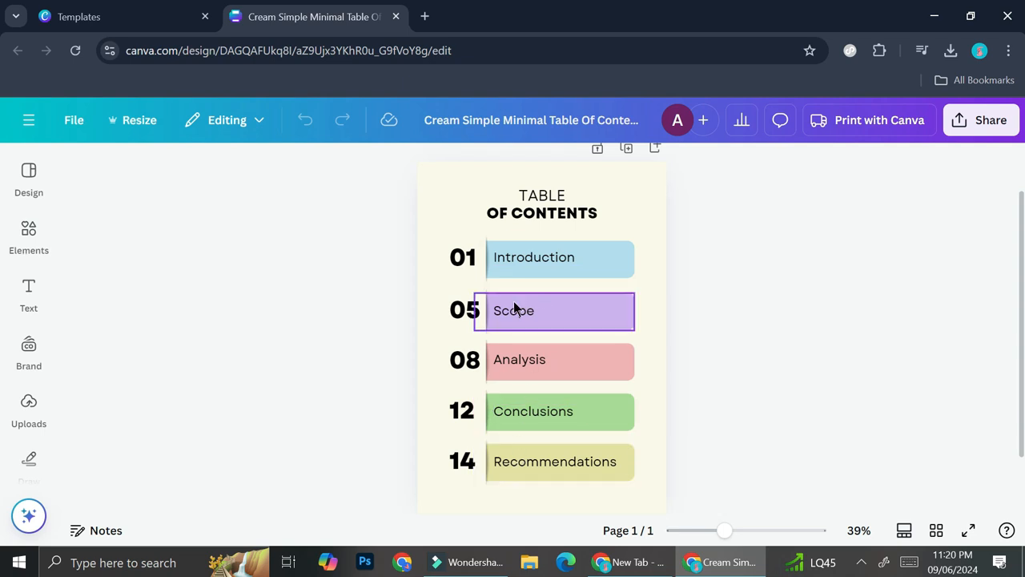
Step: Edit the Scope entry's number to read 05
{"action": "double_click", "coordinate": [513, 311]}
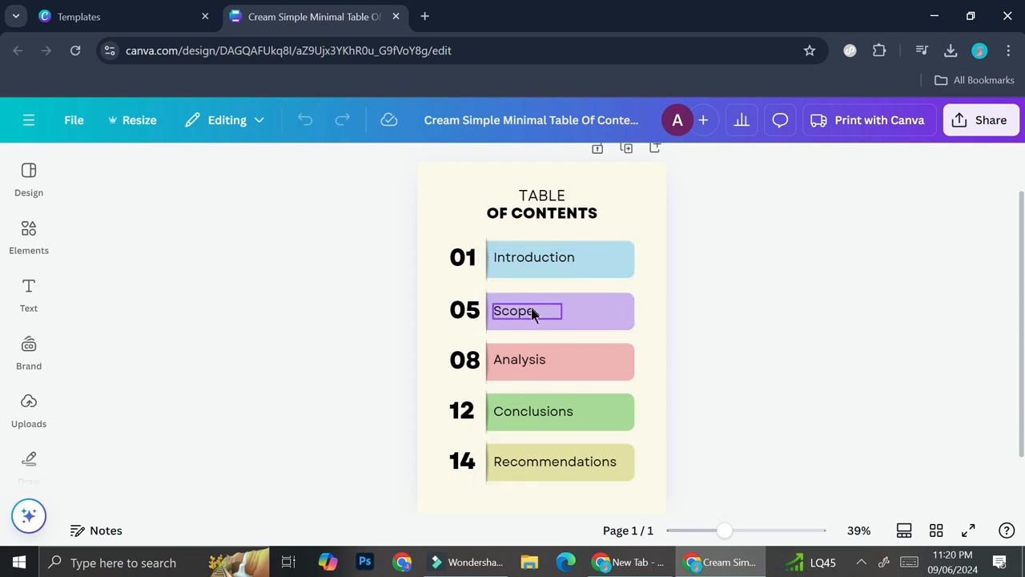
{"action": "double_click", "coordinate": [514, 310]}
{"action": "type", "text": "History"}
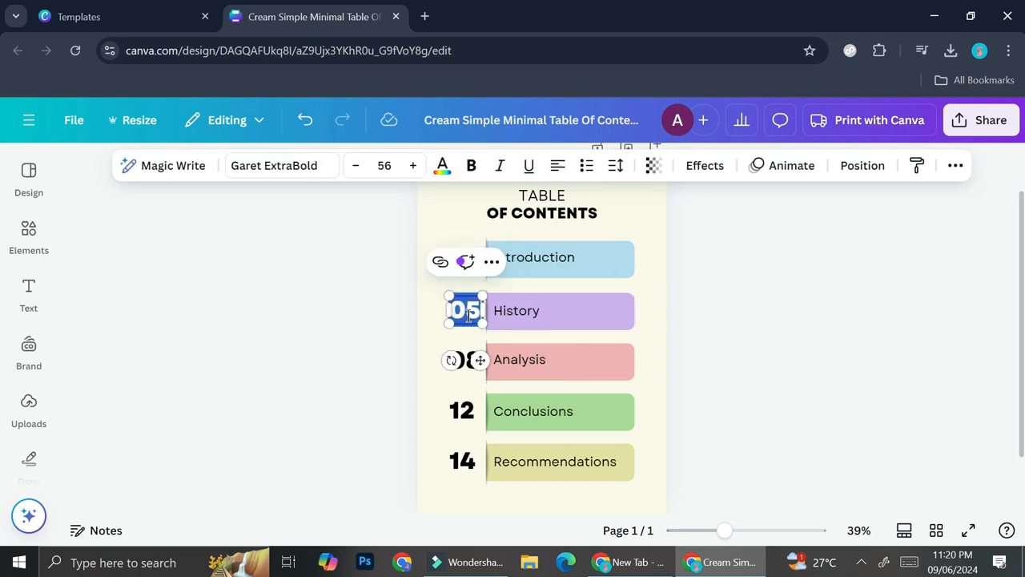
{"action": "type", "text": "3"}
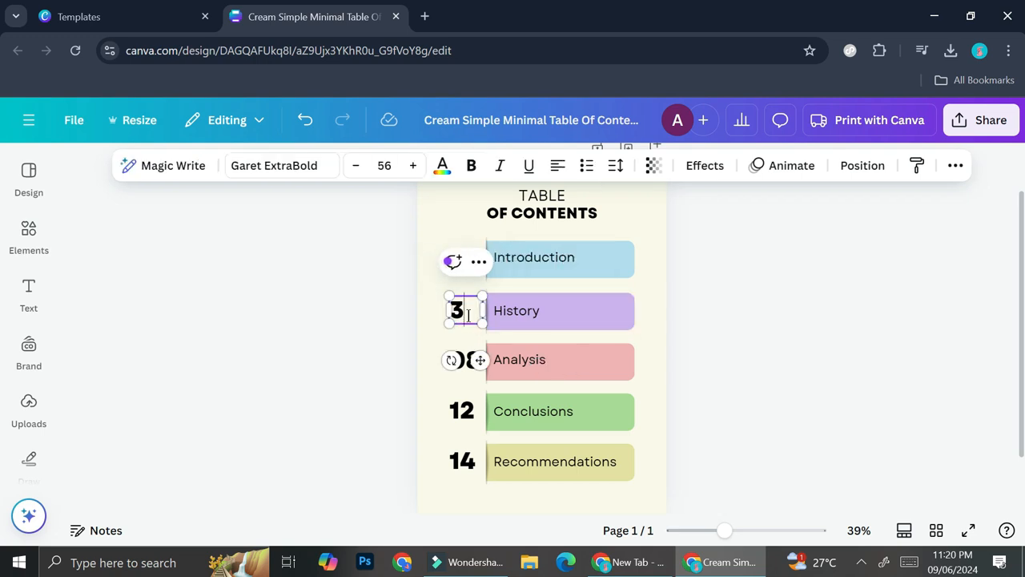
{"action": "type", "text": "05"}
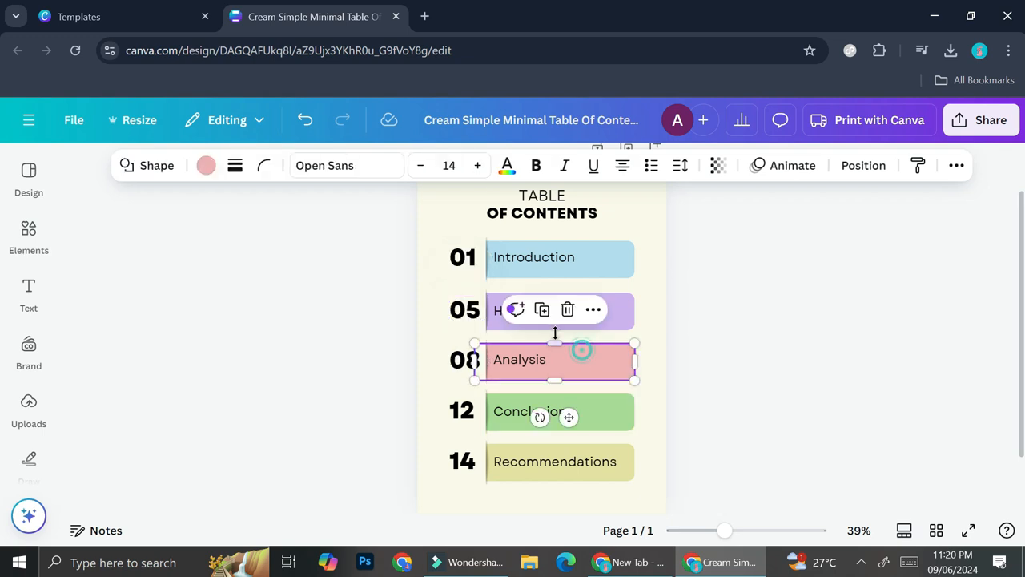
Step: Replace the Analysis heading beside 08 with "Main Story"
{"action": "left_click", "coordinate": [464, 311]}
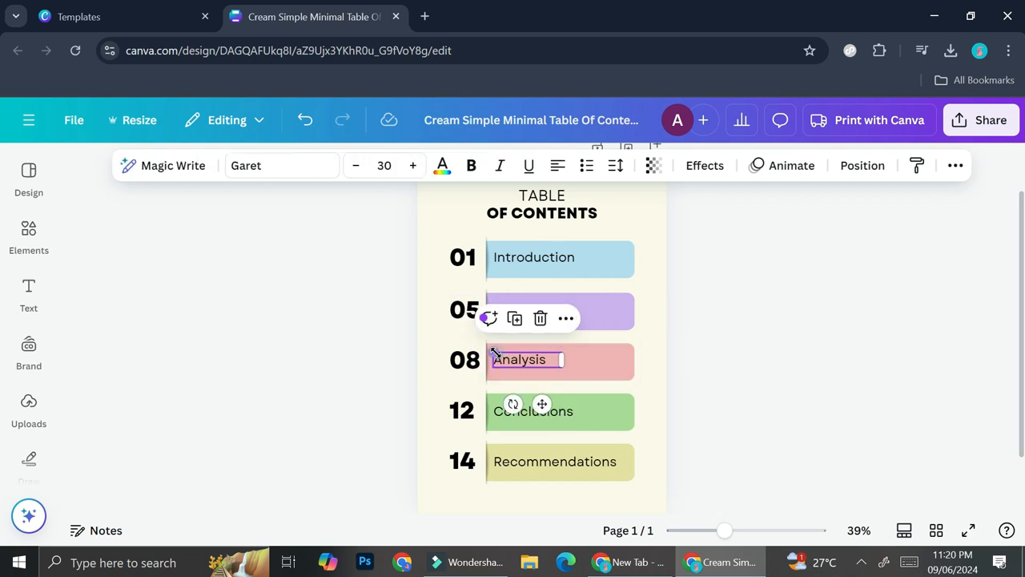
{"action": "double_click", "coordinate": [519, 359]}
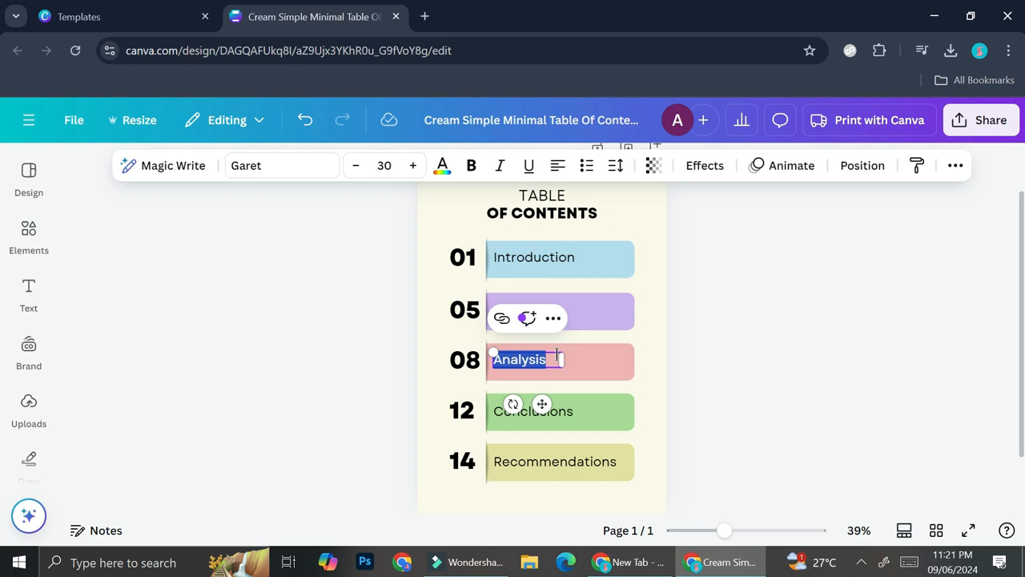
{"action": "type", "text": "Main S"}
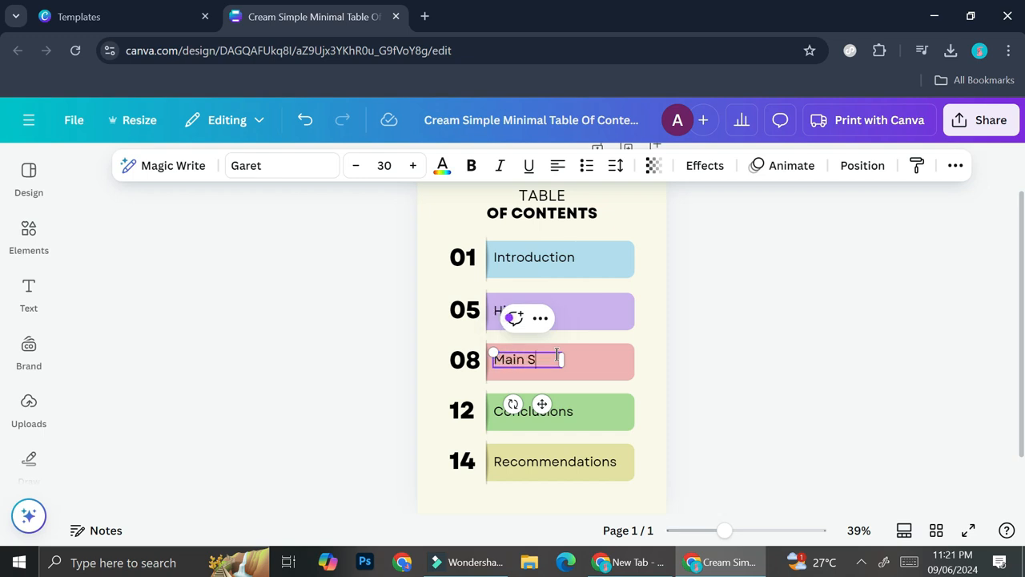
{"action": "type", "text": "tory"}
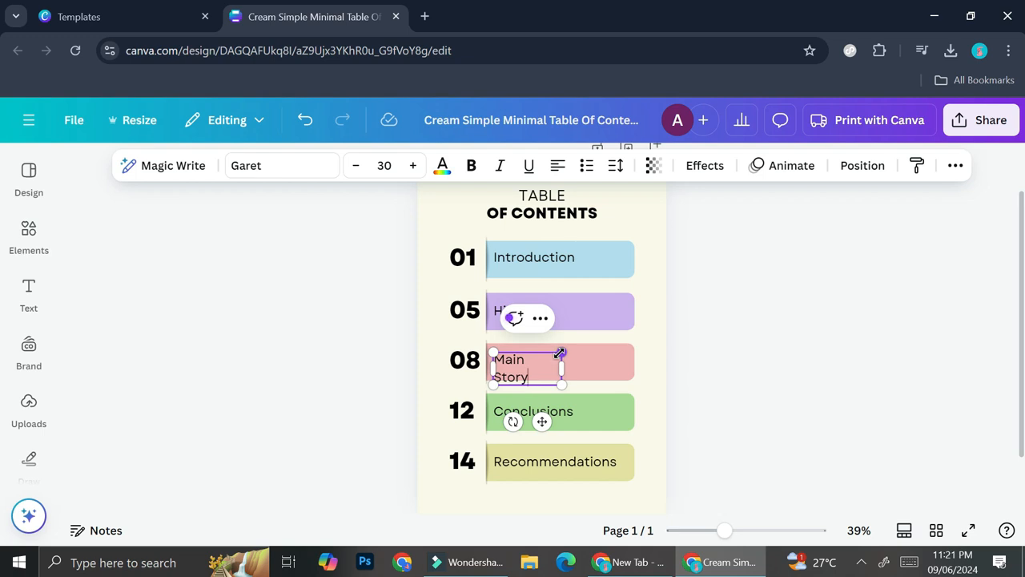
Step: Widen the heading box so Main Story fits on one line
{"action": "left_click", "coordinate": [527, 359]}
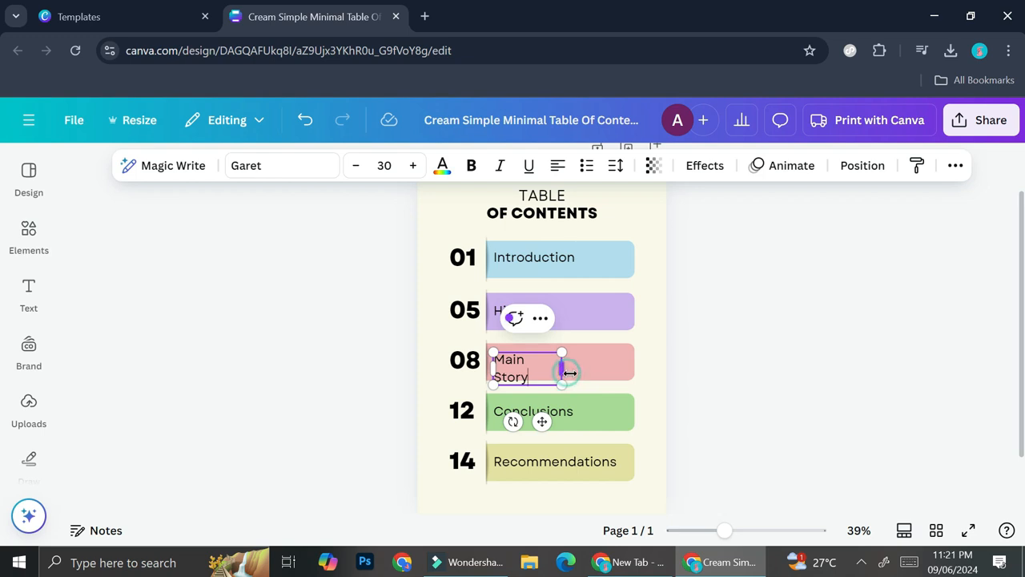
{"action": "left_click_drag", "start_coordinate": [561, 370], "coordinate": [583, 378]}
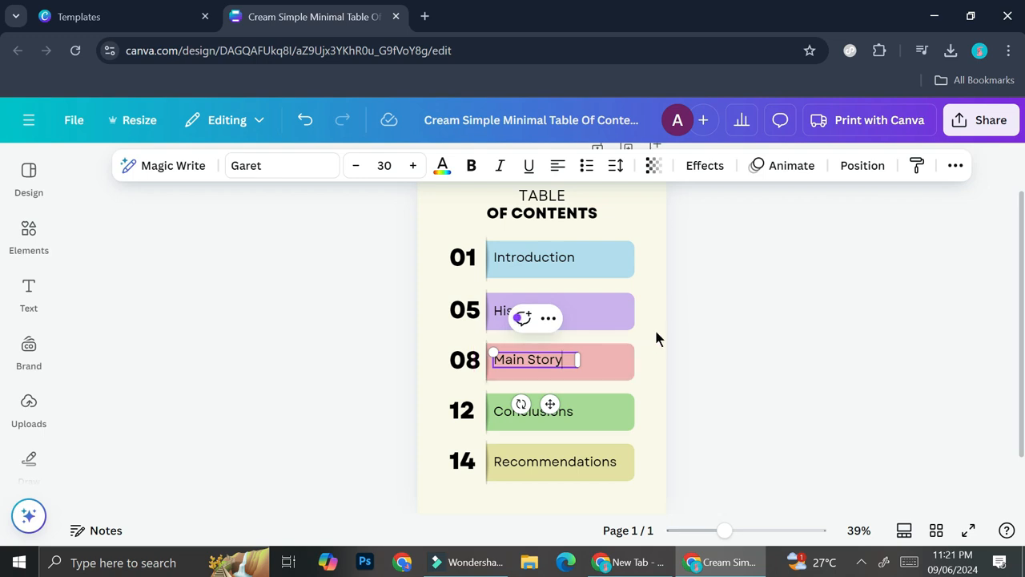
{"action": "left_click", "coordinate": [542, 195]}
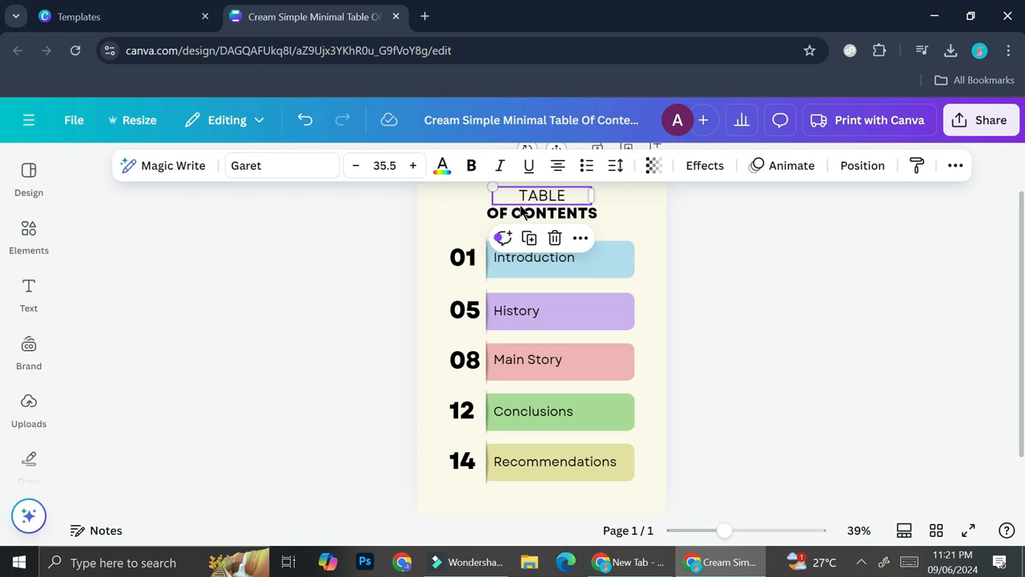
{"action": "mouse_move", "coordinate": [561, 199]}
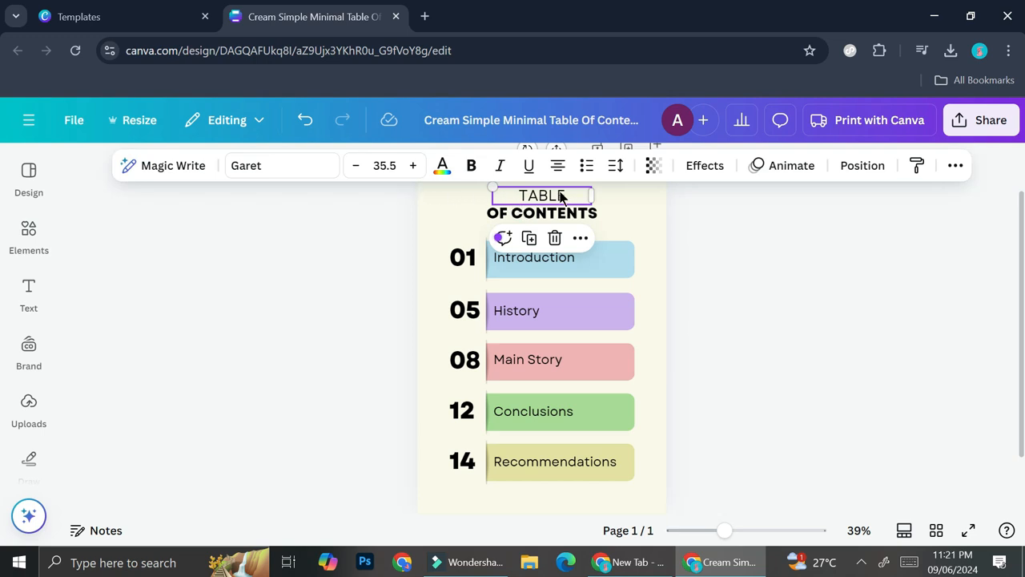
{"action": "mouse_move", "coordinate": [317, 178]}
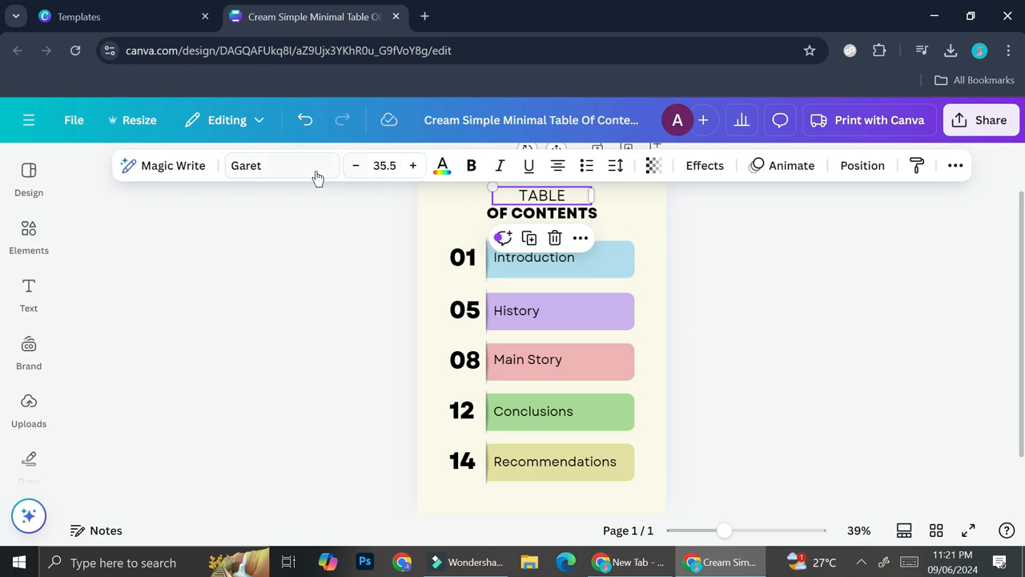
Step: Apply the Cormorant Garamond serif font to the selected table-of-contents text
{"action": "left_click", "coordinate": [281, 165]}
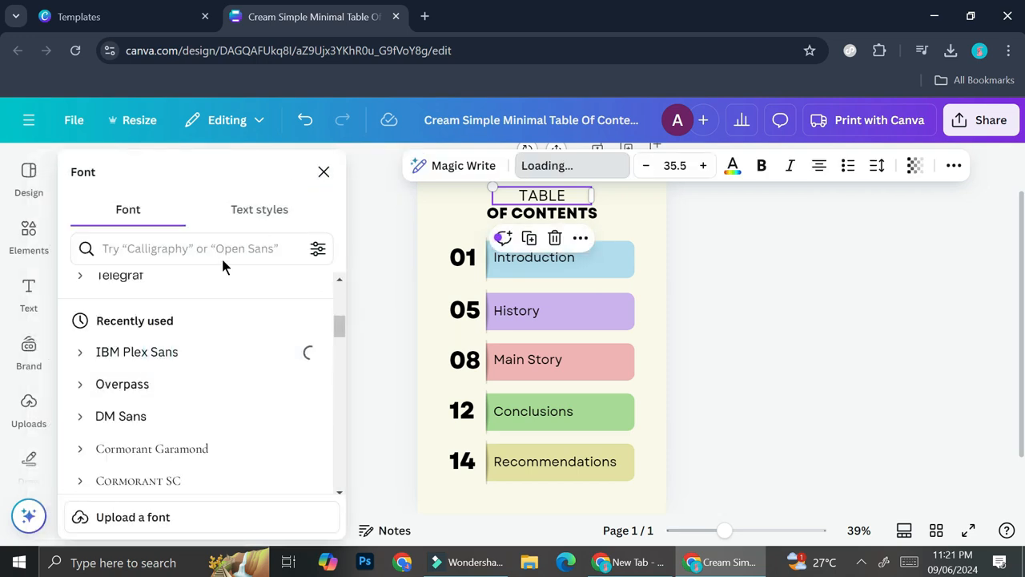
{"action": "left_click", "coordinate": [151, 449]}
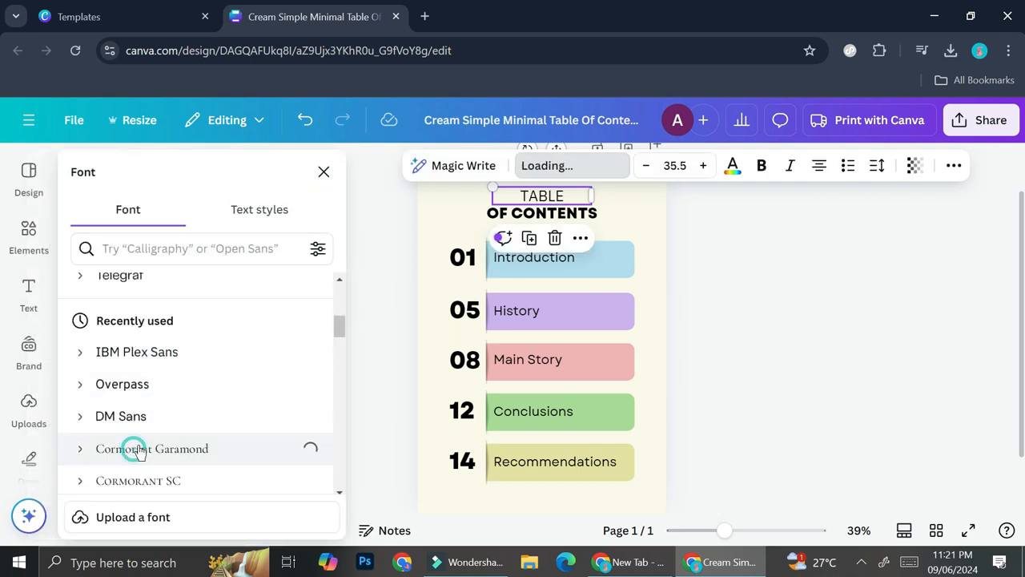
{"action": "left_click", "coordinate": [150, 449]}
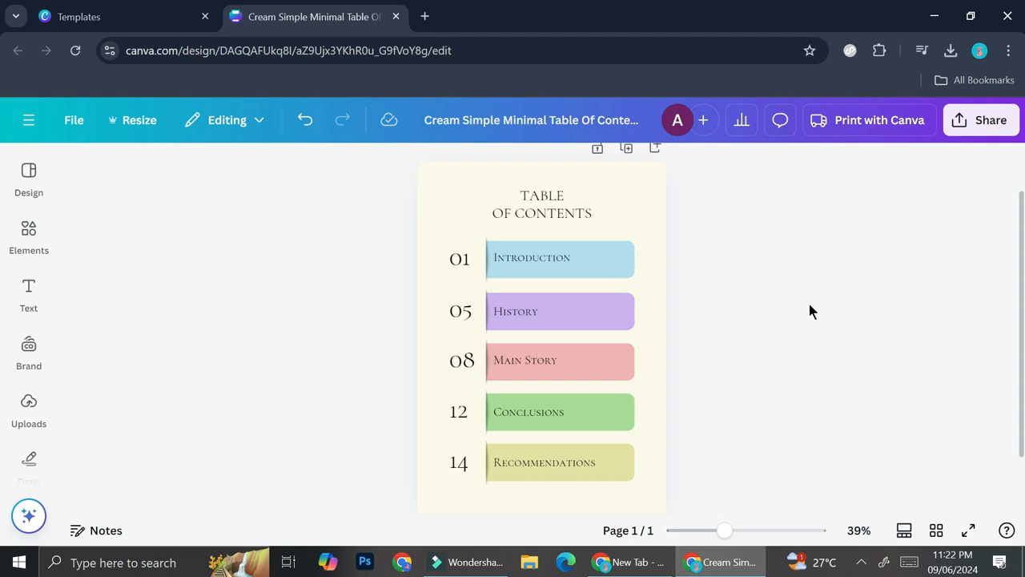
{"action": "mouse_move", "coordinate": [424, 332]}
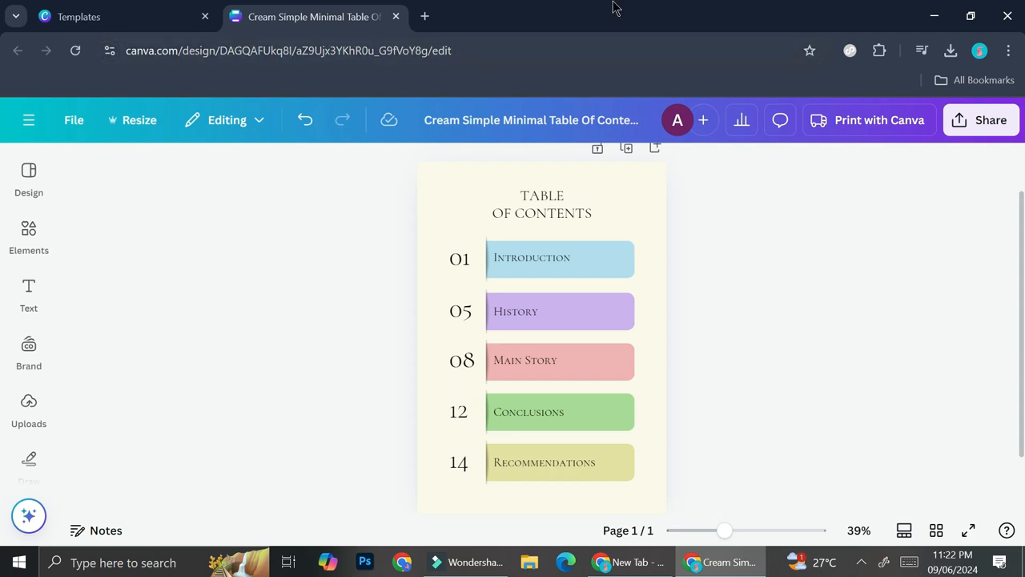
{"action": "left_click", "coordinate": [423, 16]}
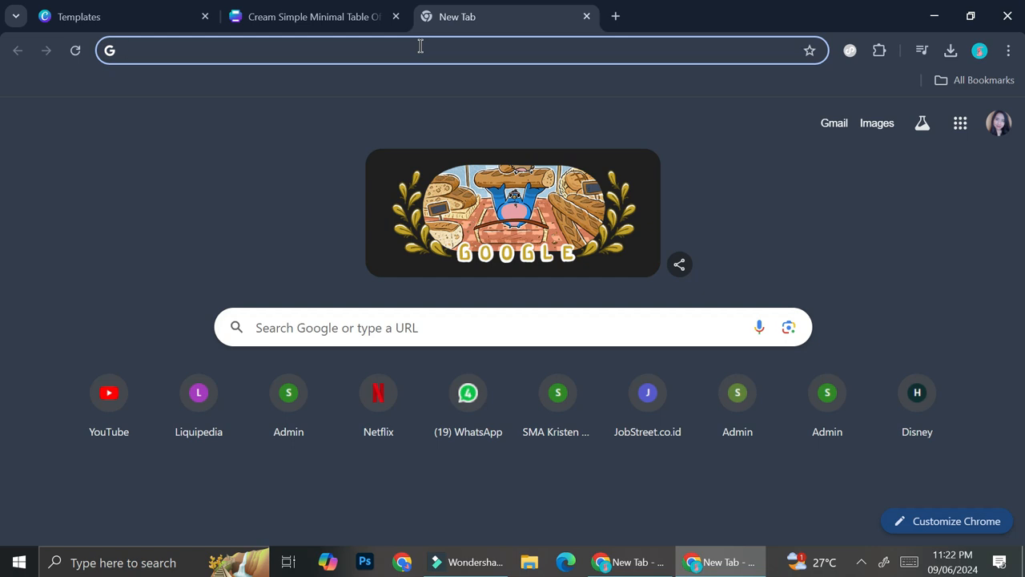
Step: Google "brown and white color palette", copy a palette image and return to Canva
{"action": "type", "text": "Brown and white c"}
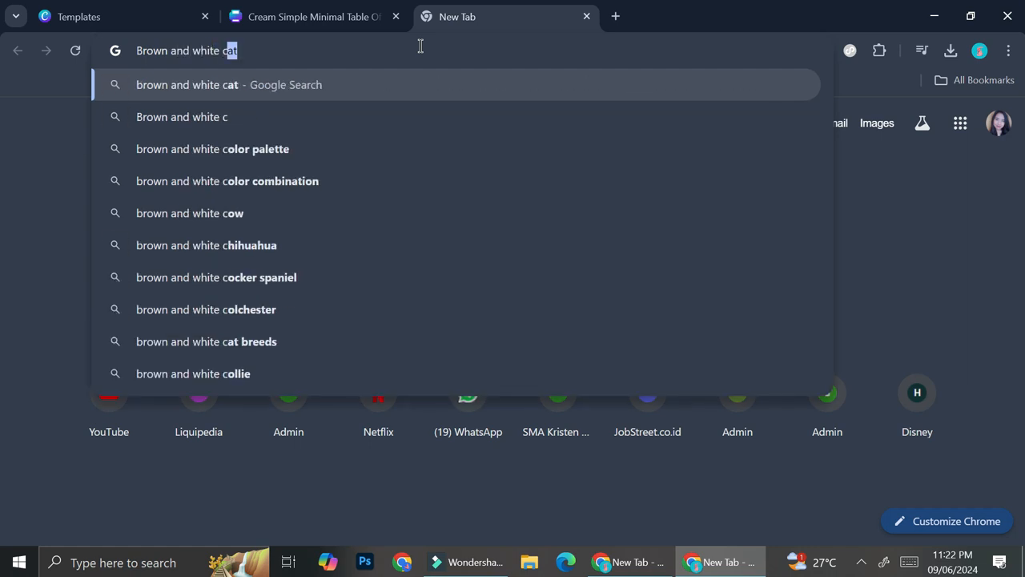
{"action": "left_click", "coordinate": [212, 147]}
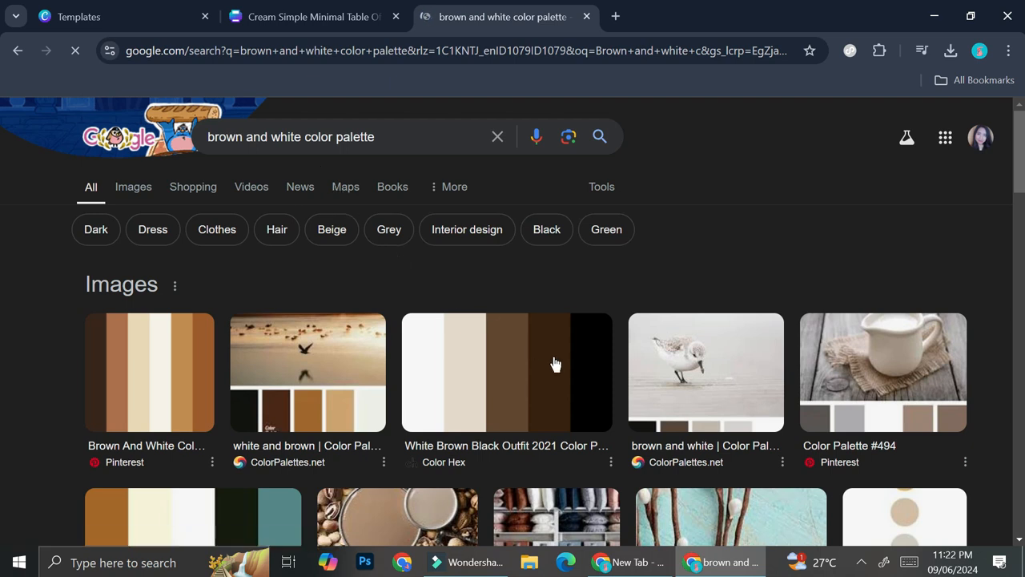
{"action": "right_click", "coordinate": [505, 360]}
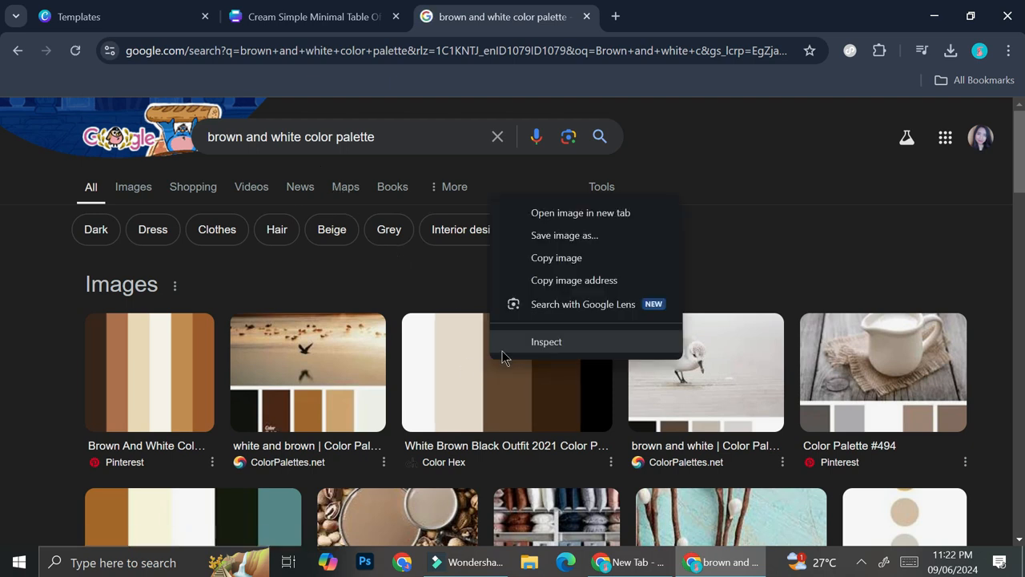
{"action": "left_click", "coordinate": [574, 263]}
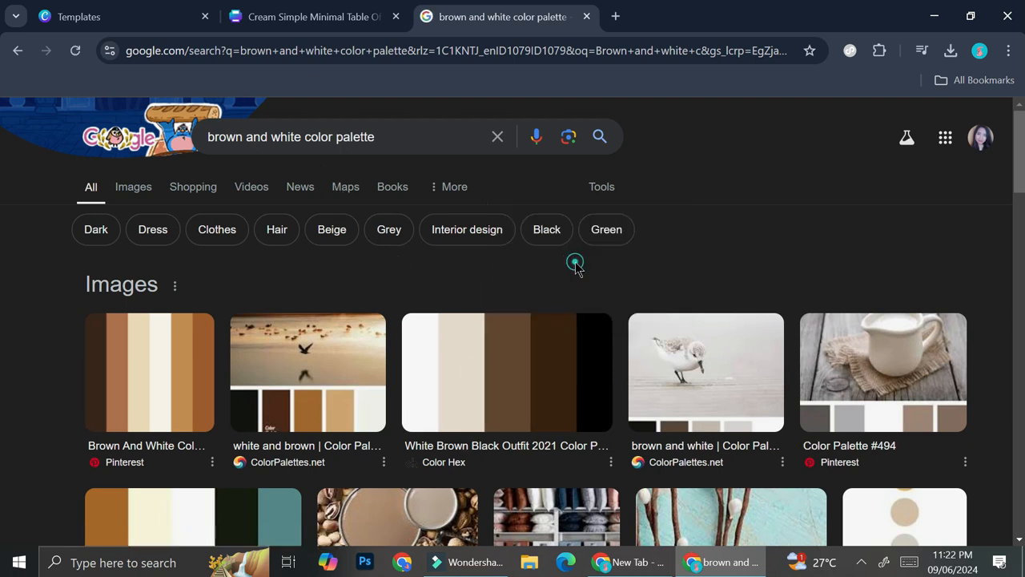
{"action": "left_click", "coordinate": [312, 16]}
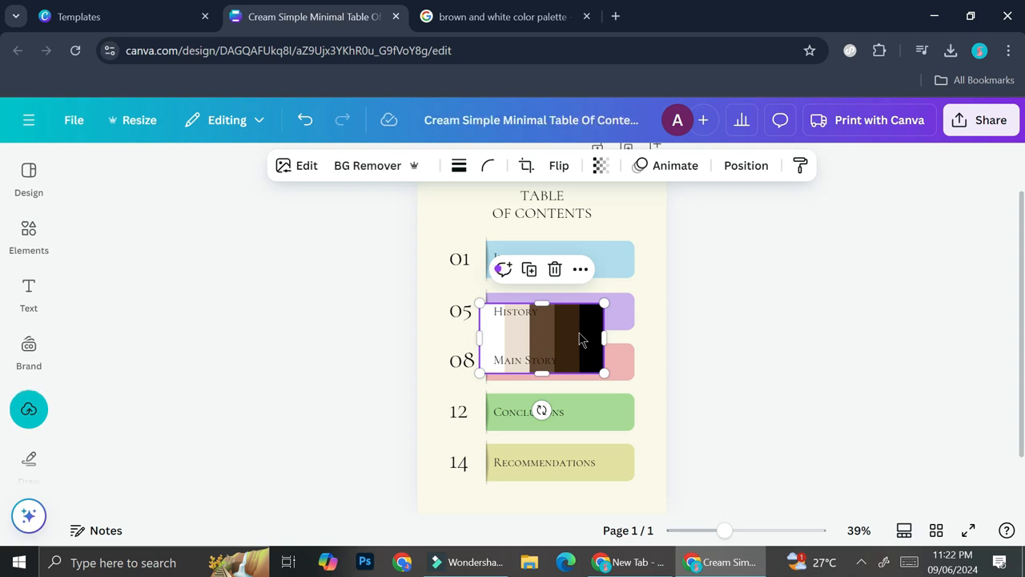
Step: Apply the pasted palette's brown, black and beige colours to the page, then delete the image
{"action": "right_click", "coordinate": [561, 336]}
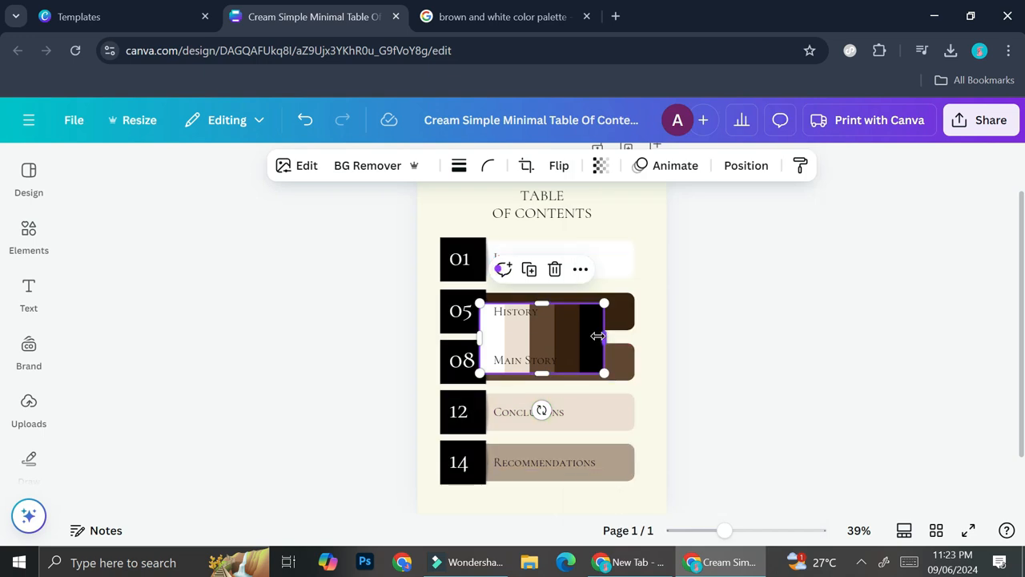
{"action": "right_click", "coordinate": [537, 336]}
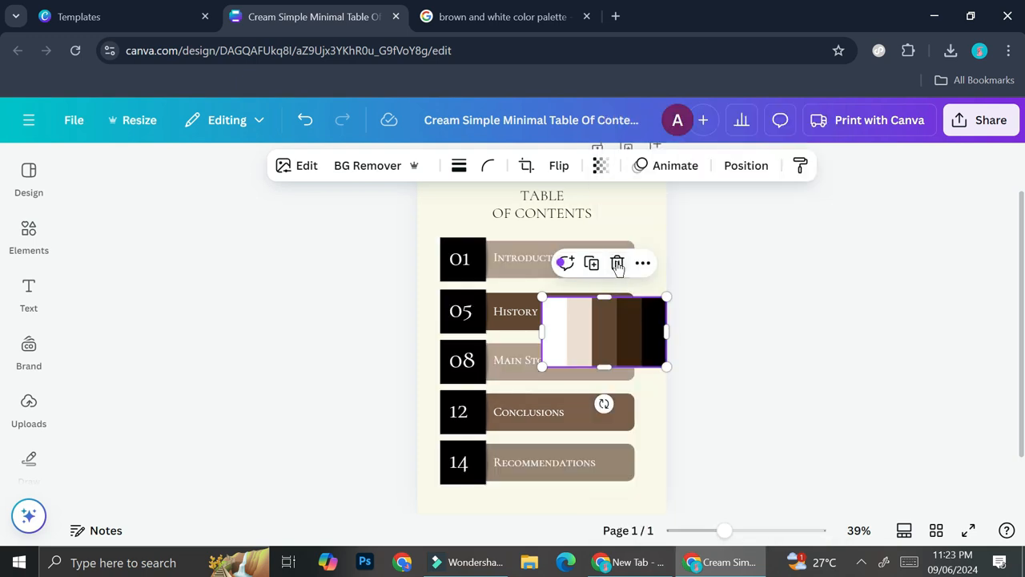
{"action": "left_click", "coordinate": [617, 263]}
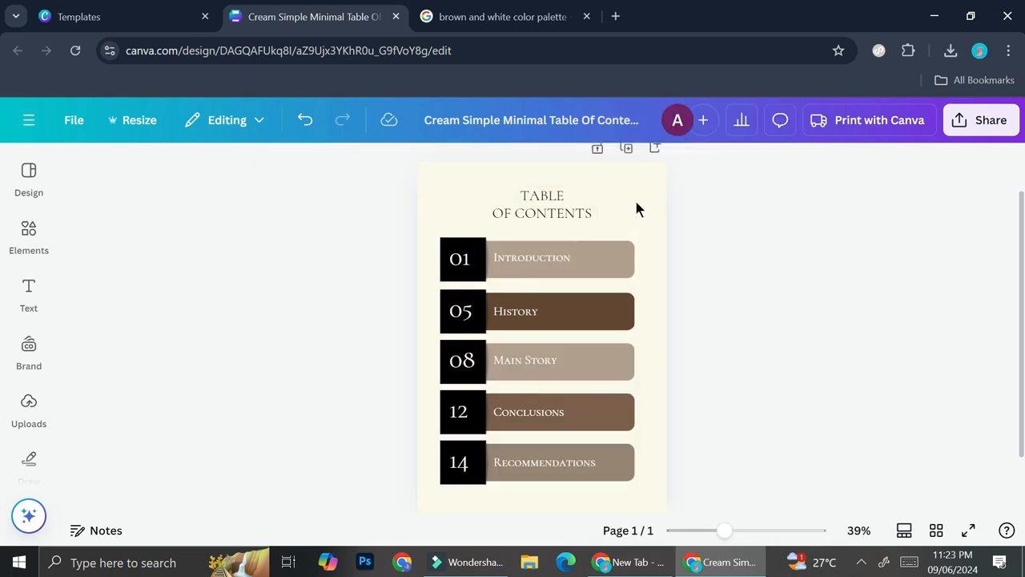